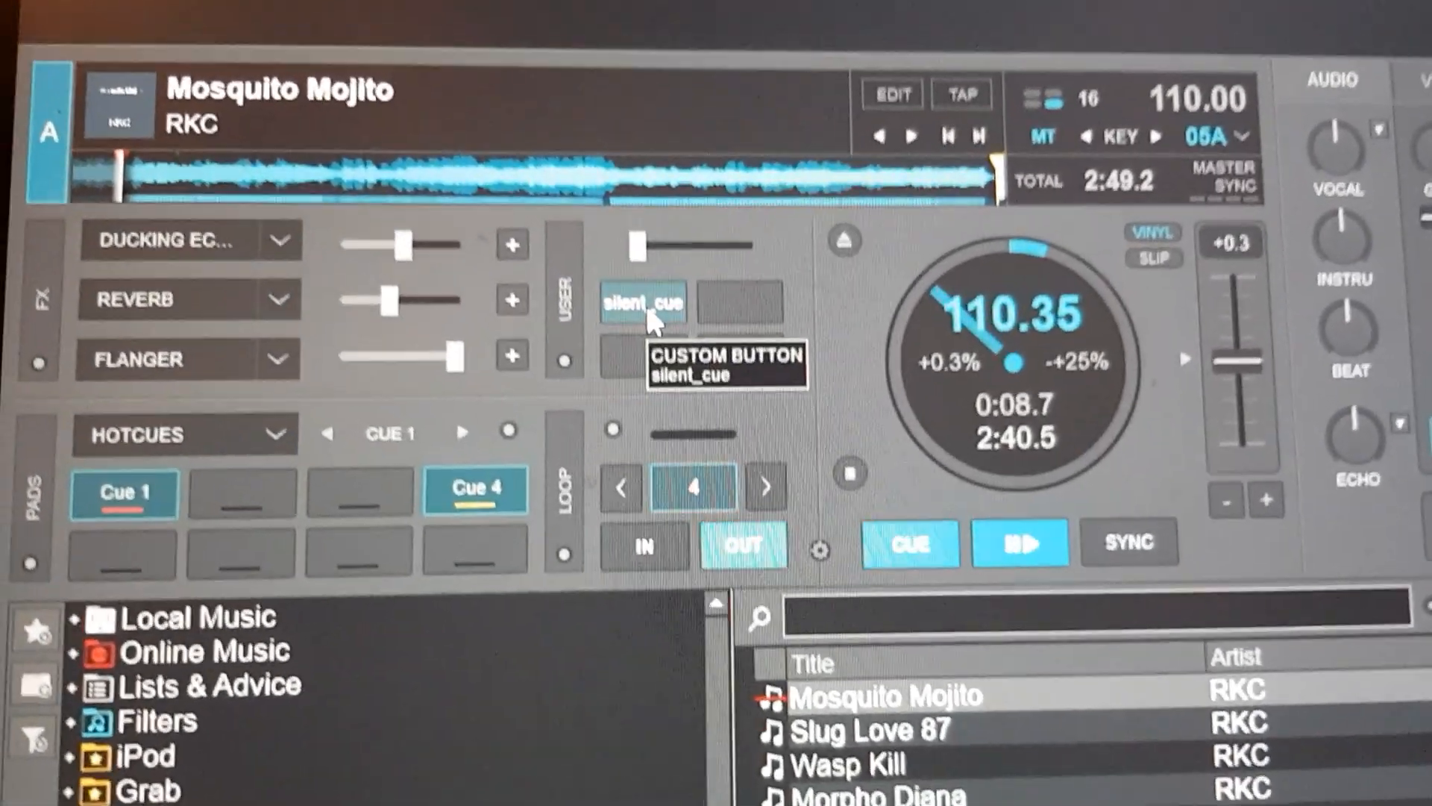
Engage the silent_cue custom button on Deck A
click(641, 302)
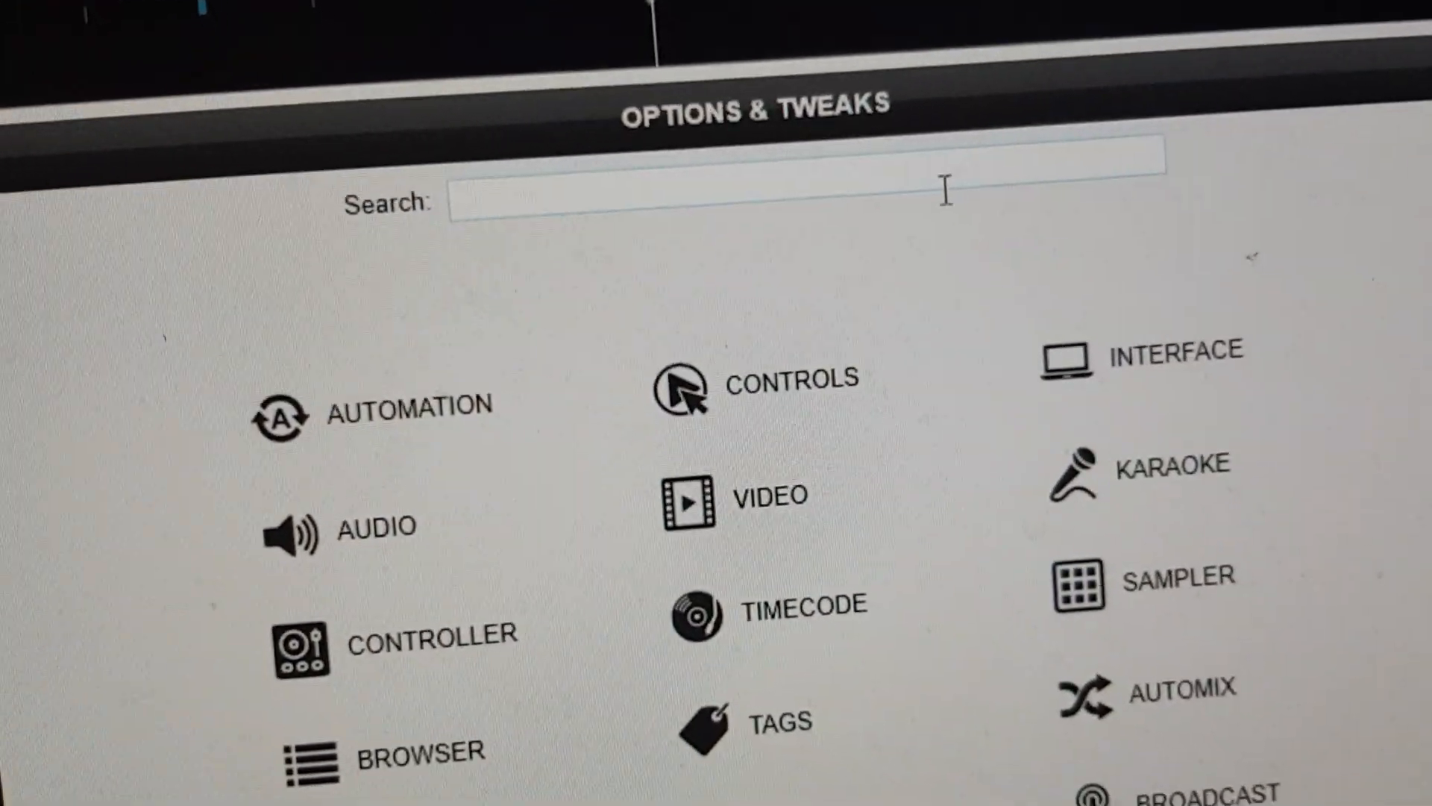
Filter the Options list with the search term 'ramp'
text(ra)
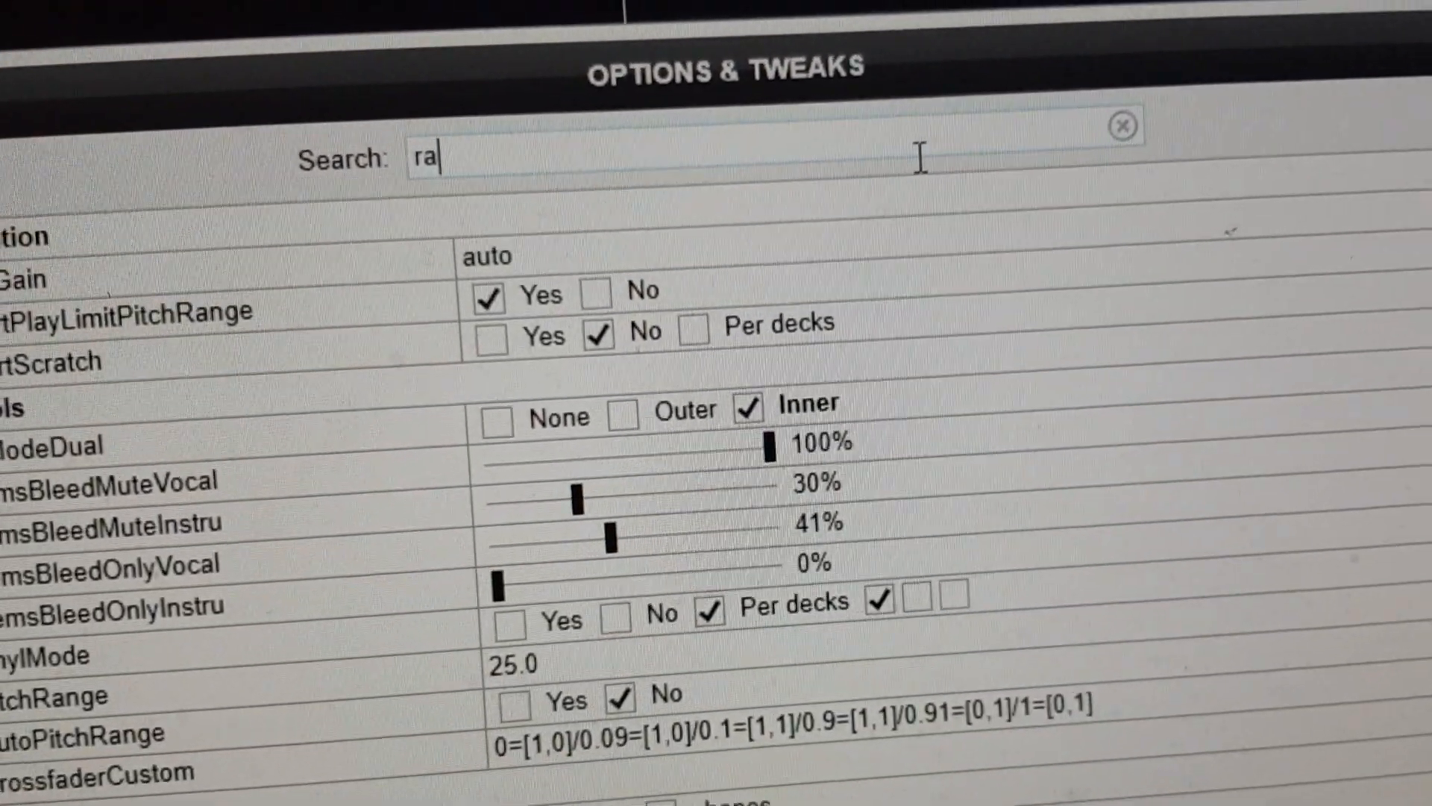
text(mp)
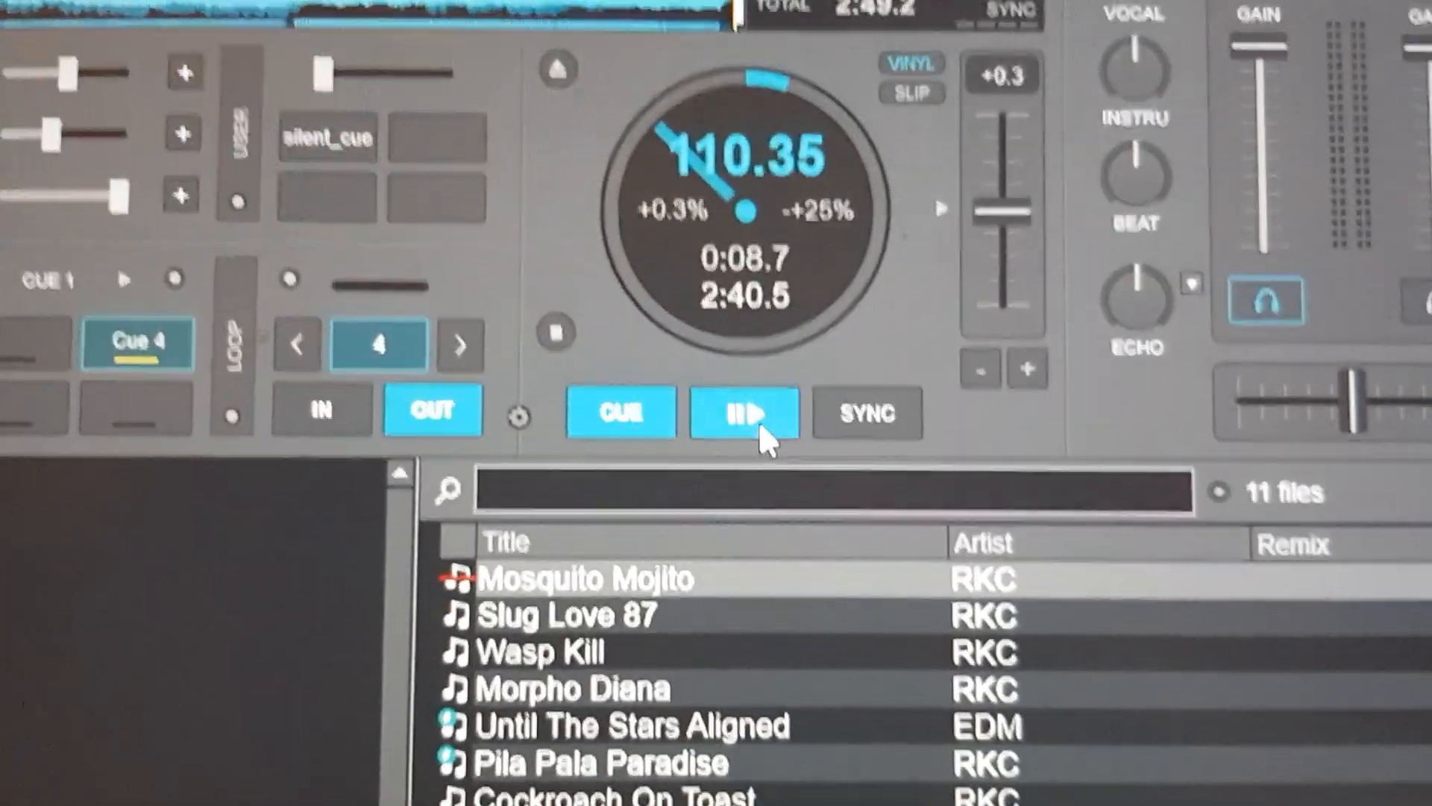
Start Mosquito Mojito on Deck A and toggle the silent_cue button while it plays
click(741, 412)
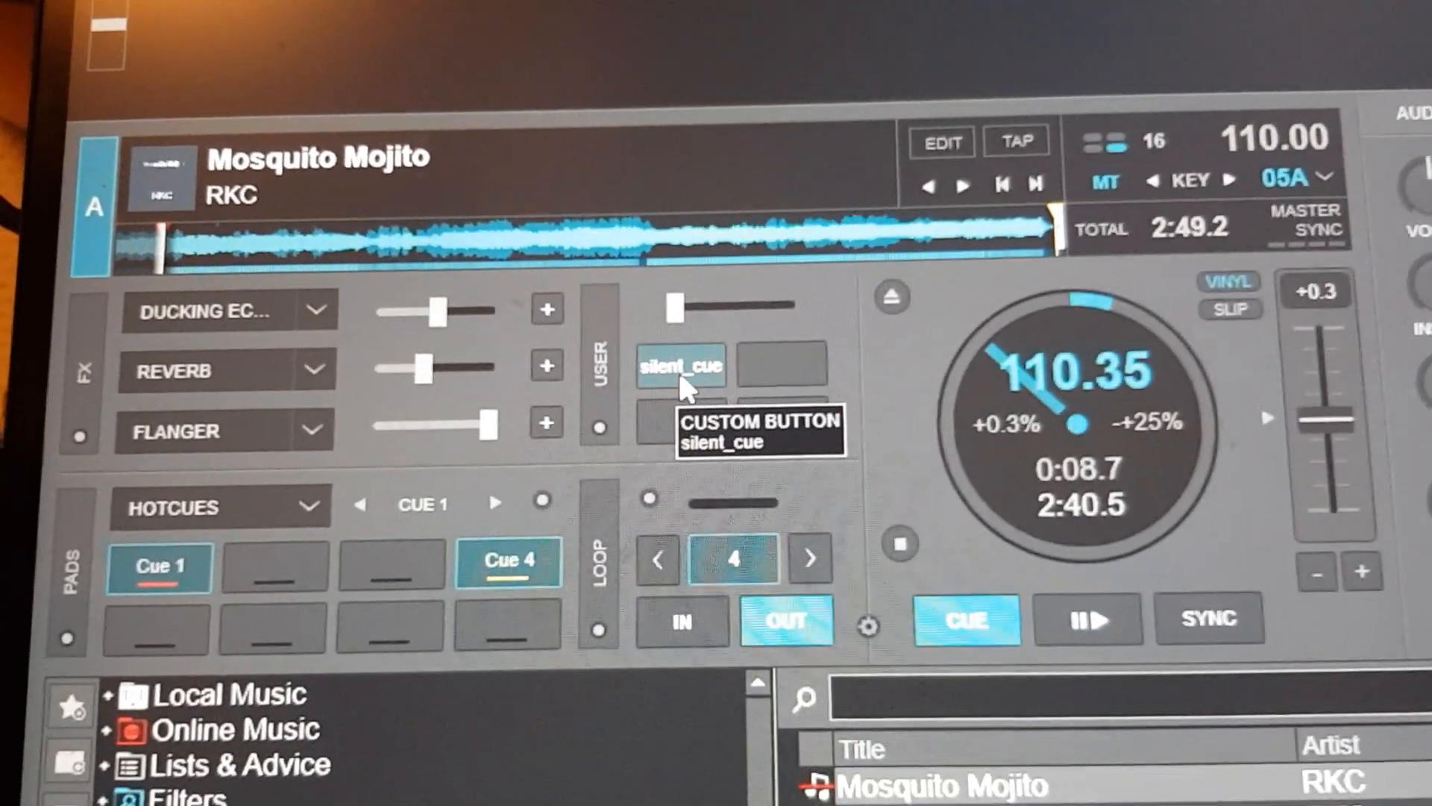
click(681, 365)
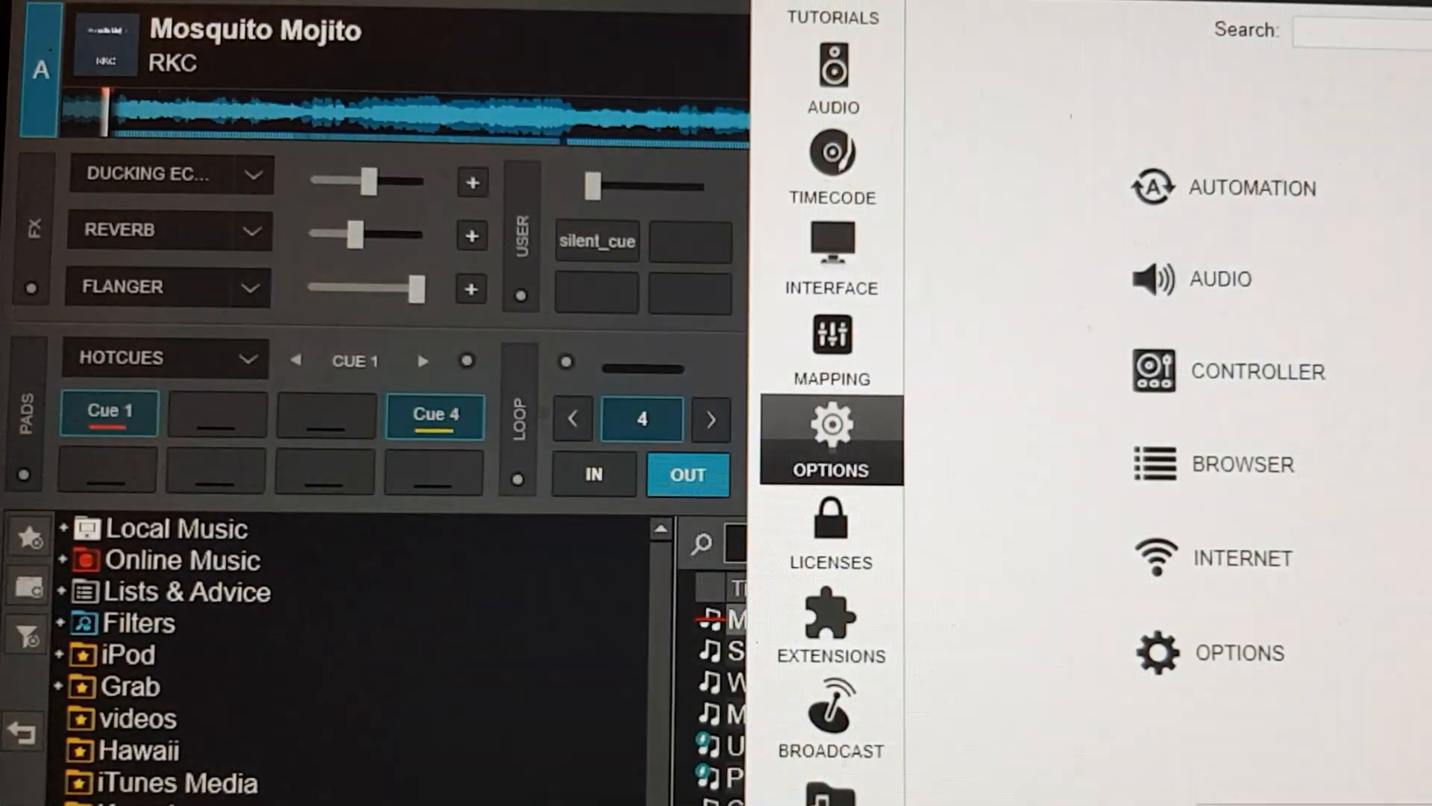
Search the options for 'ramp' to show rampStopTime and rampScratchTime
click(830, 439)
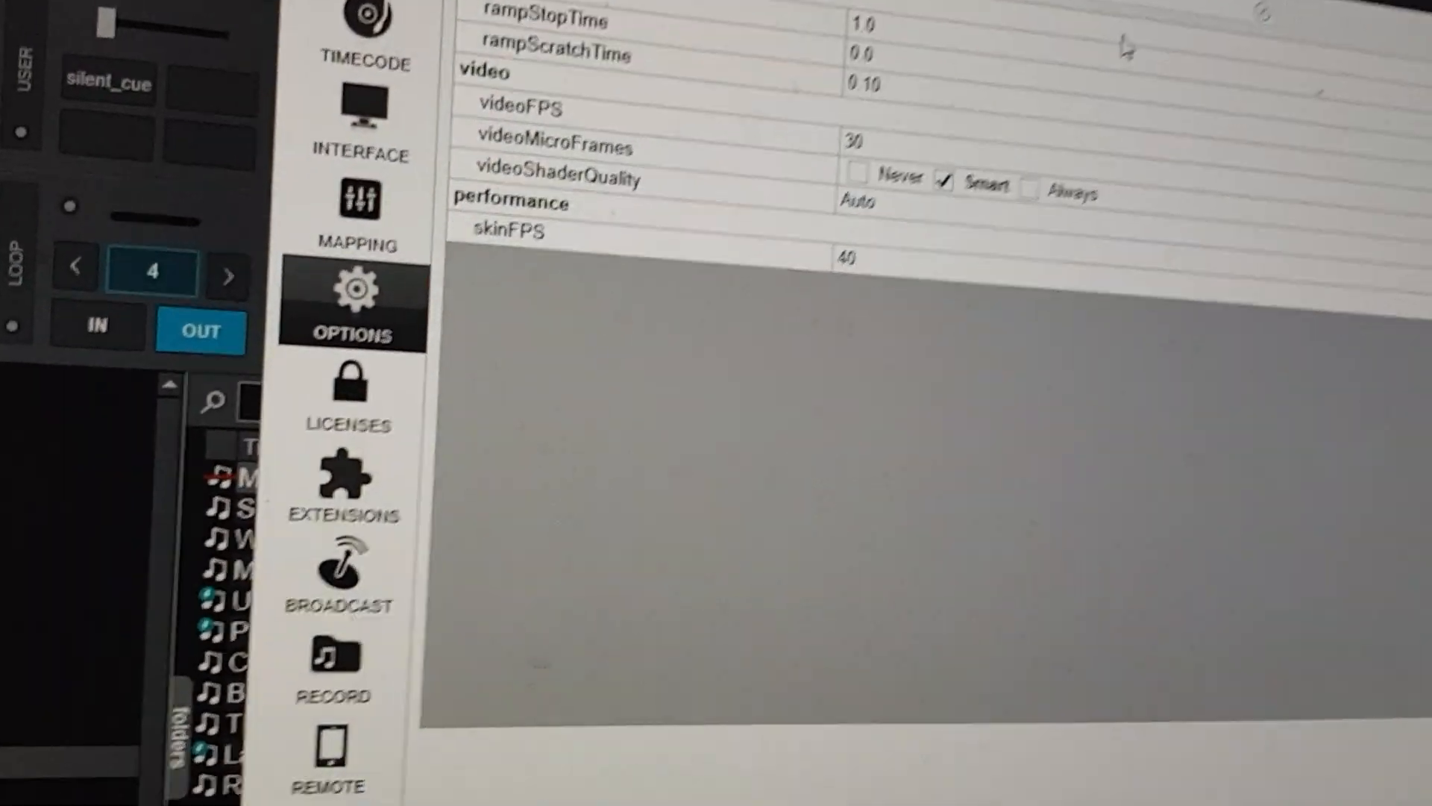
text(ramp)
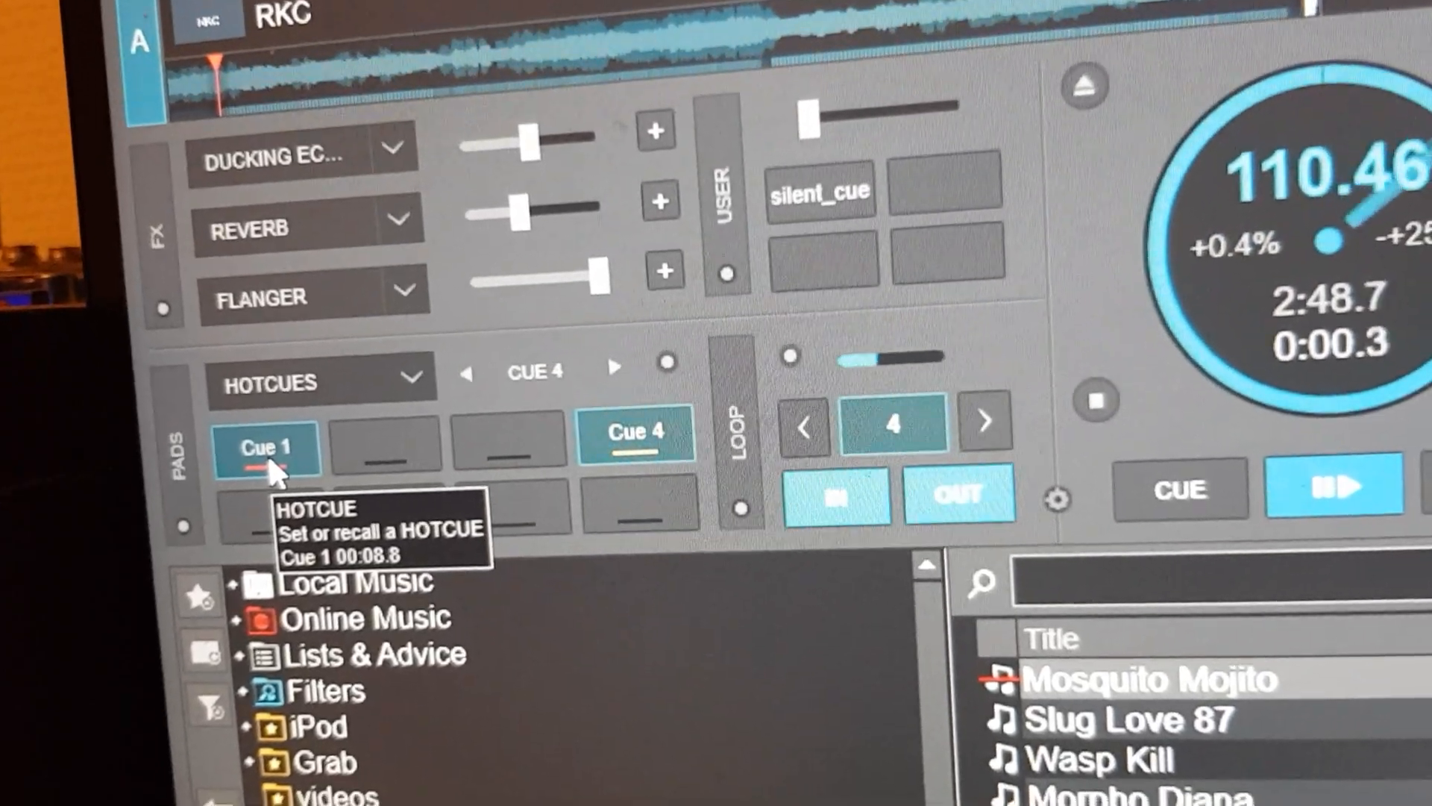
Jump Deck A back to Cue 1 so Mosquito Mojito plays on instantly from there
click(266, 447)
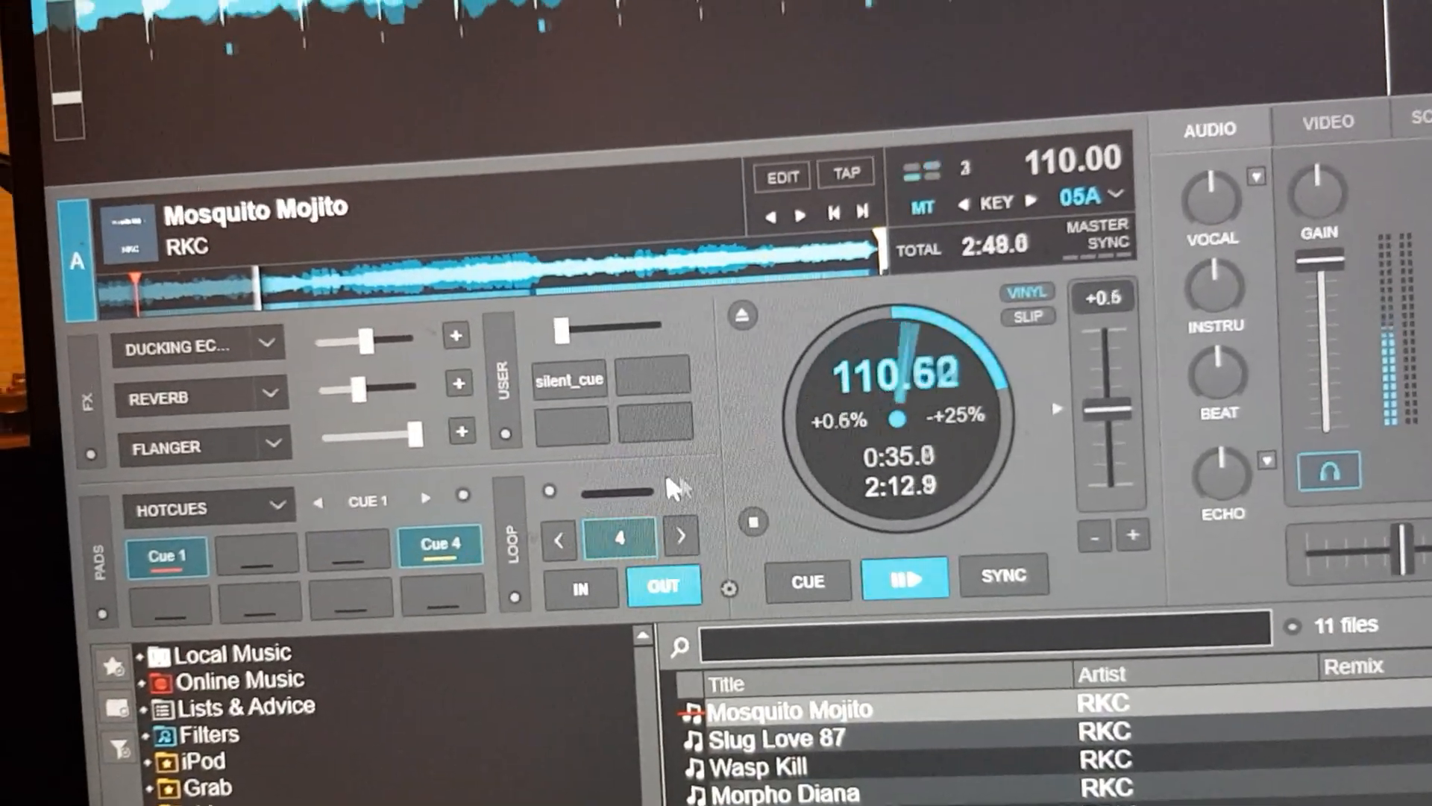
mouse_move(564, 388)
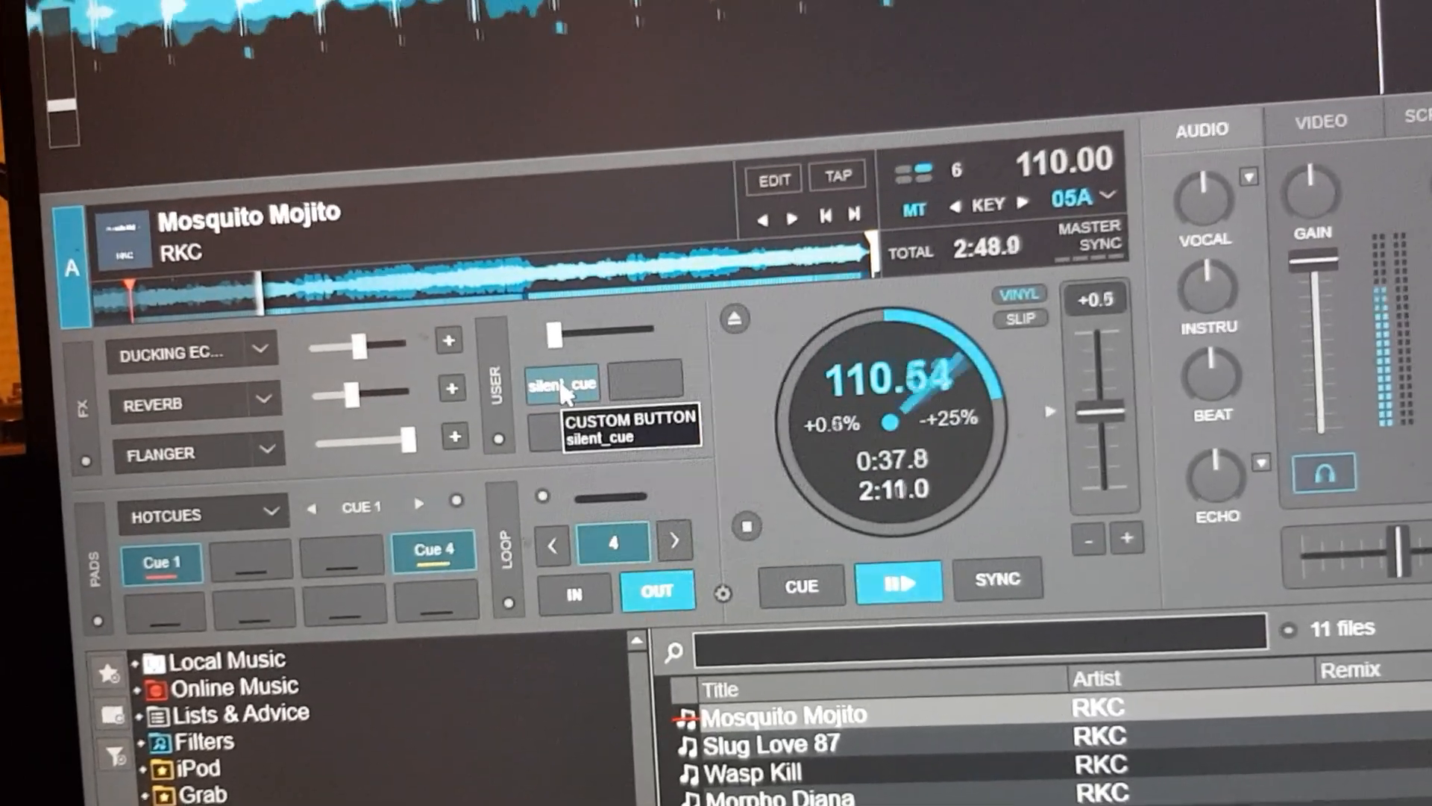